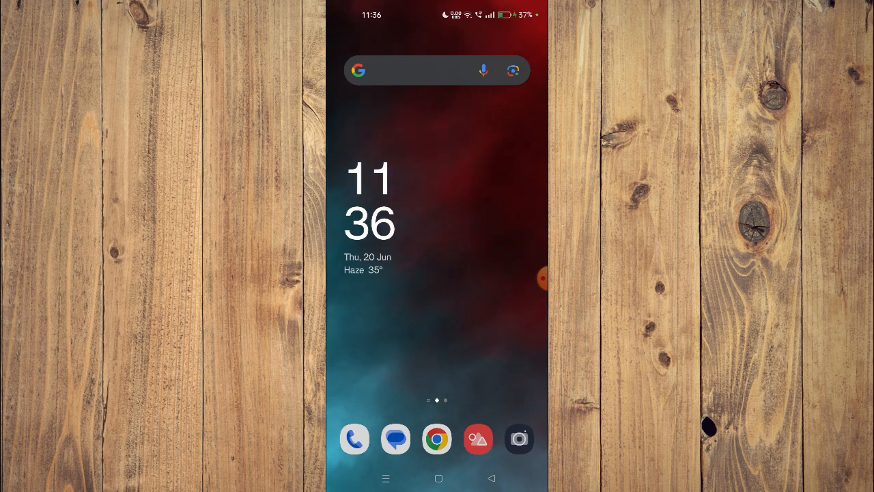
Swipe to the next home screen page showing Settings, Play Store and Tools
scroll("left", 3)
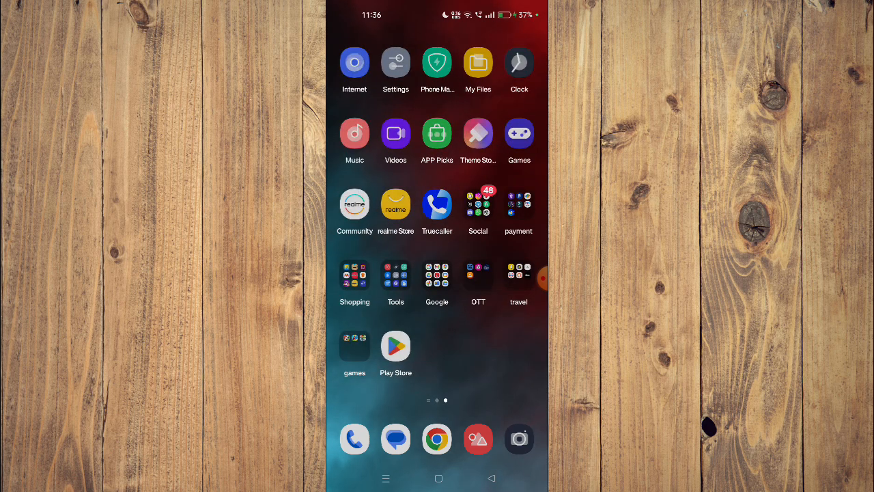
Launch the Play Store and scroll the Last War listing to its description and data safety
left_click(395, 346)
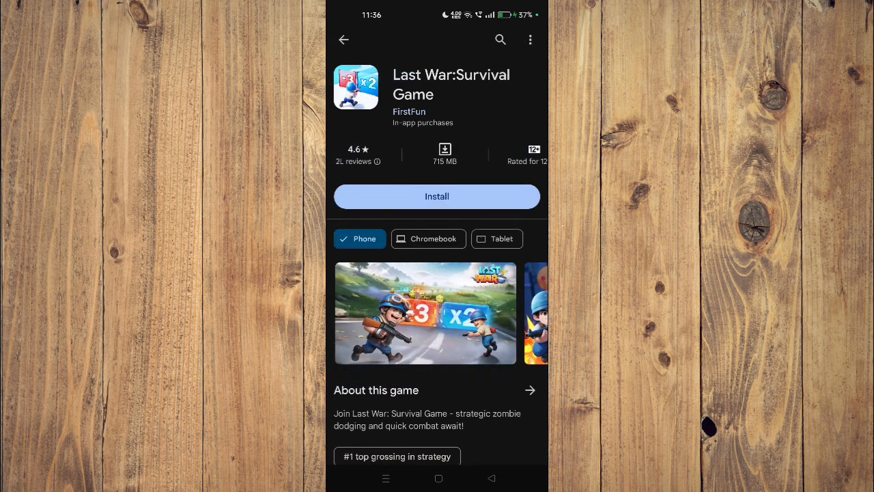
scroll("down", 3)
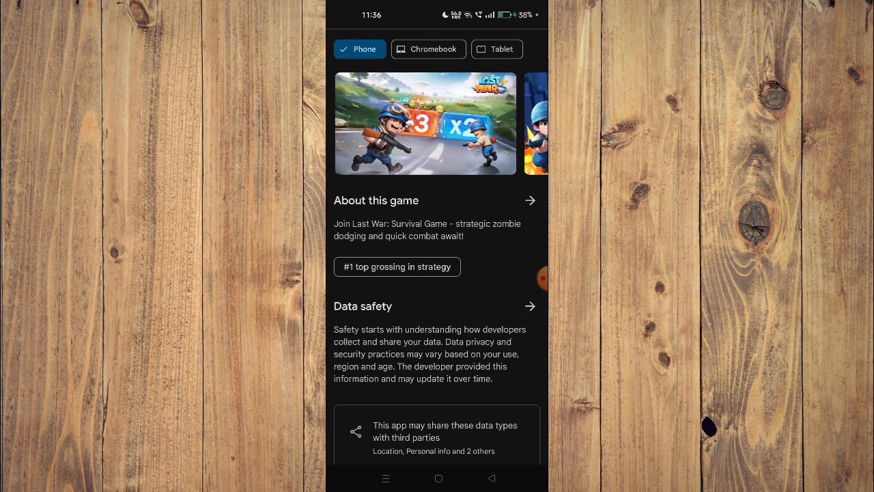